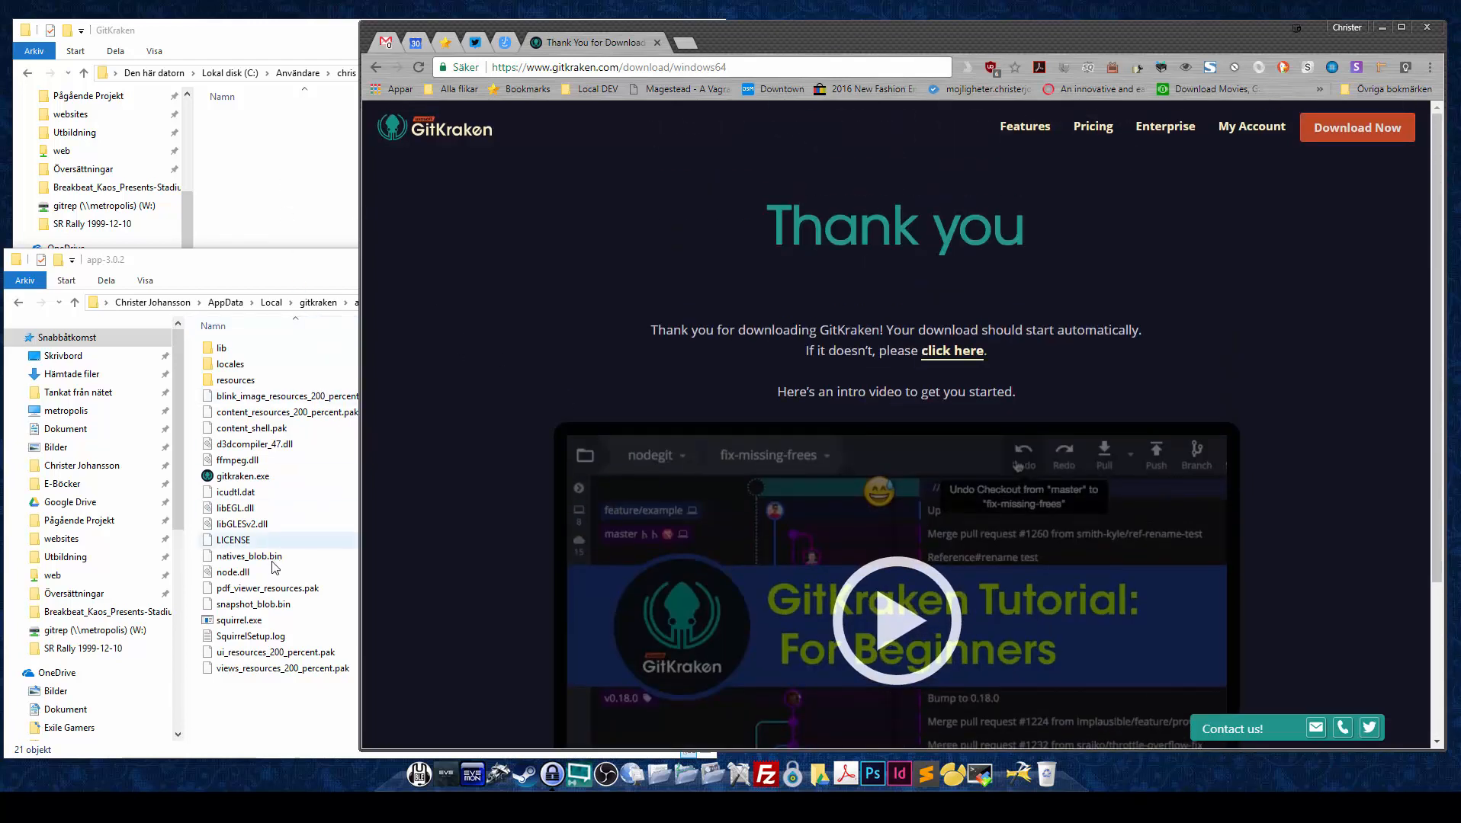
Step: Return to the Local AppData gitkraken folder via the breadcrumb and open the roaming GitKraken folder
{"action": "left_click", "coordinate": [317, 303]}
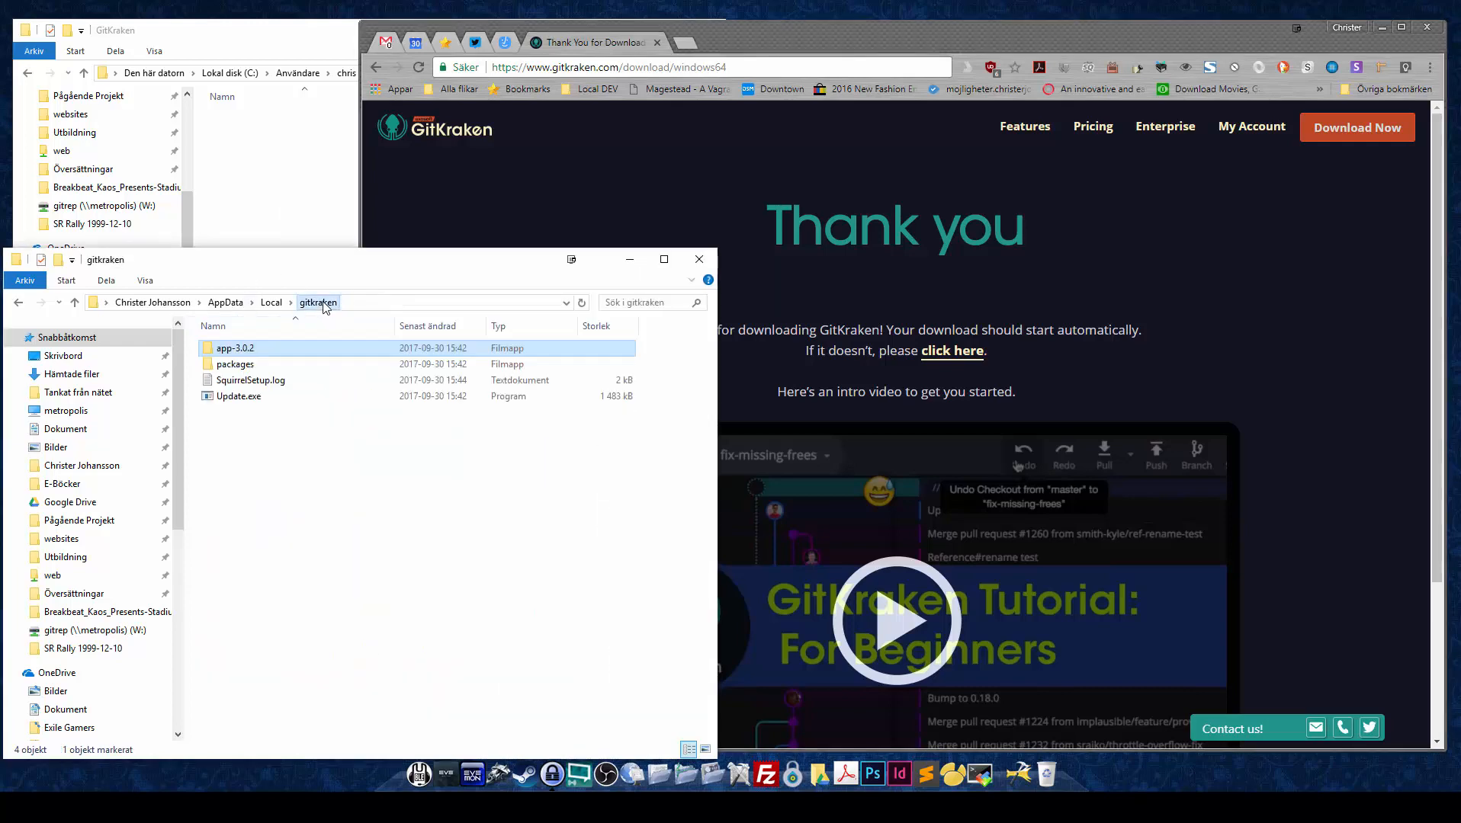
{"action": "double_click", "coordinate": [251, 379]}
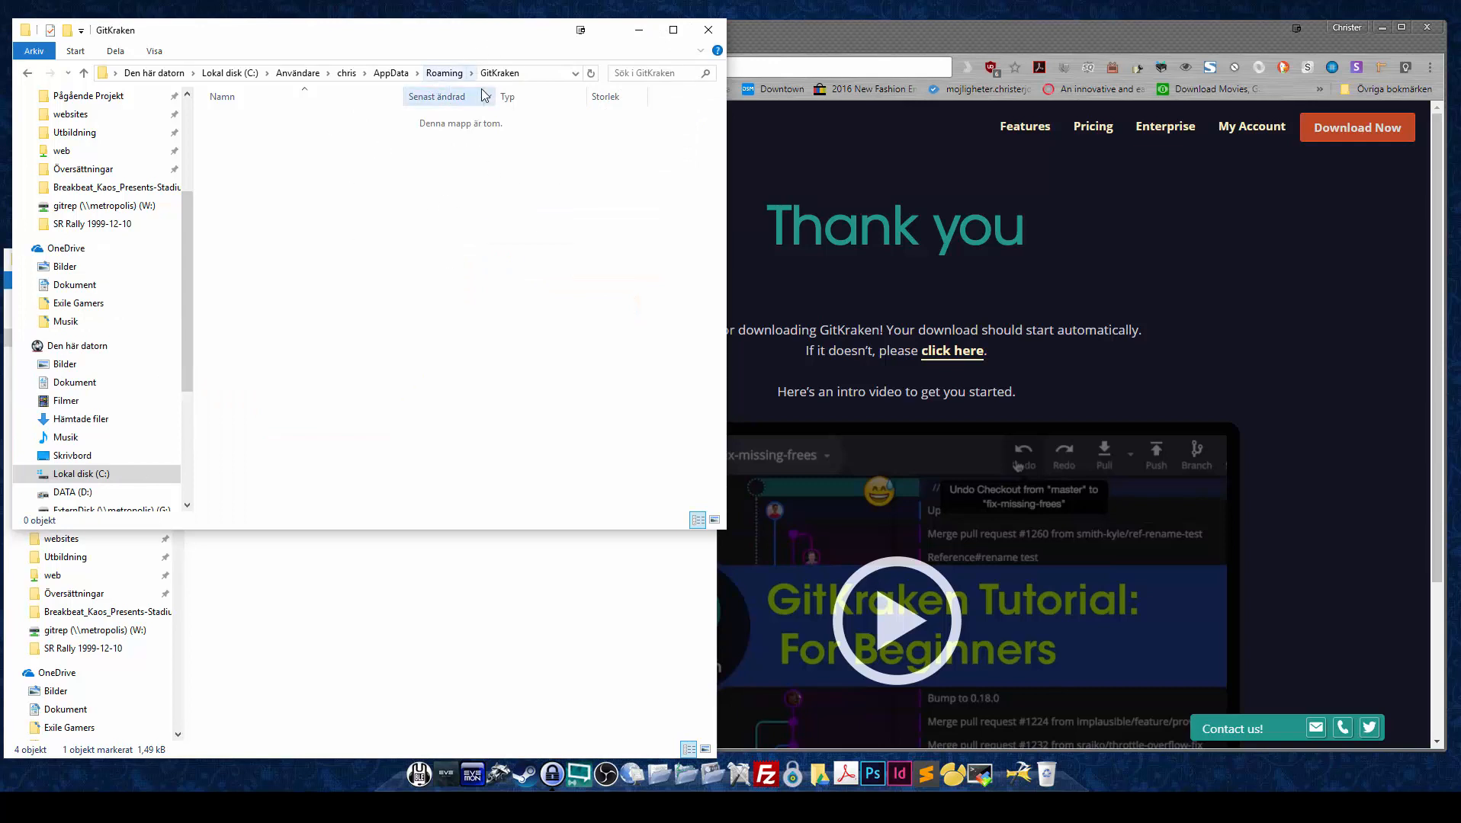
{"action": "mouse_move", "coordinate": [445, 243]}
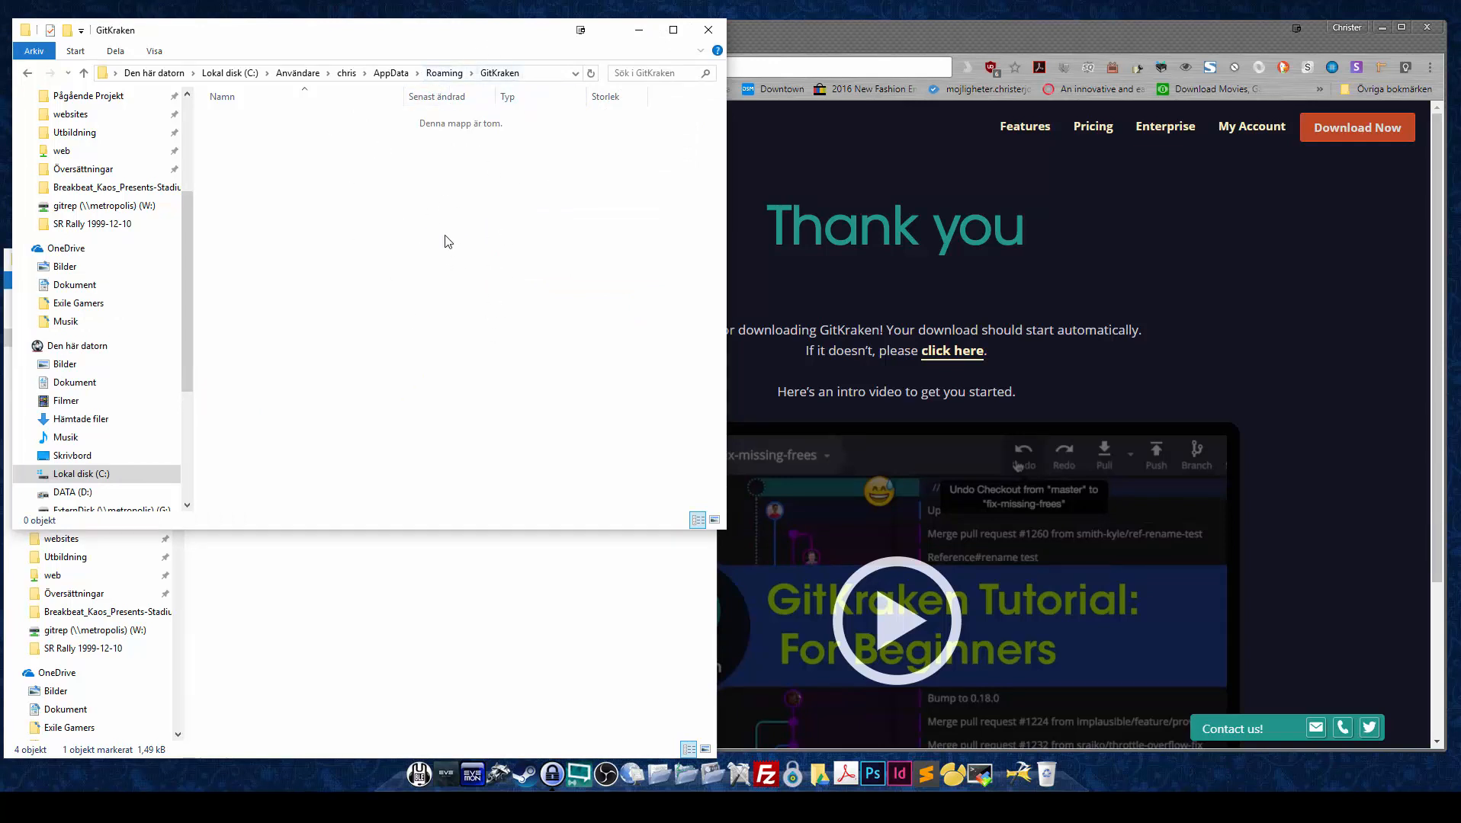
{"action": "mouse_move", "coordinate": [272, 35]}
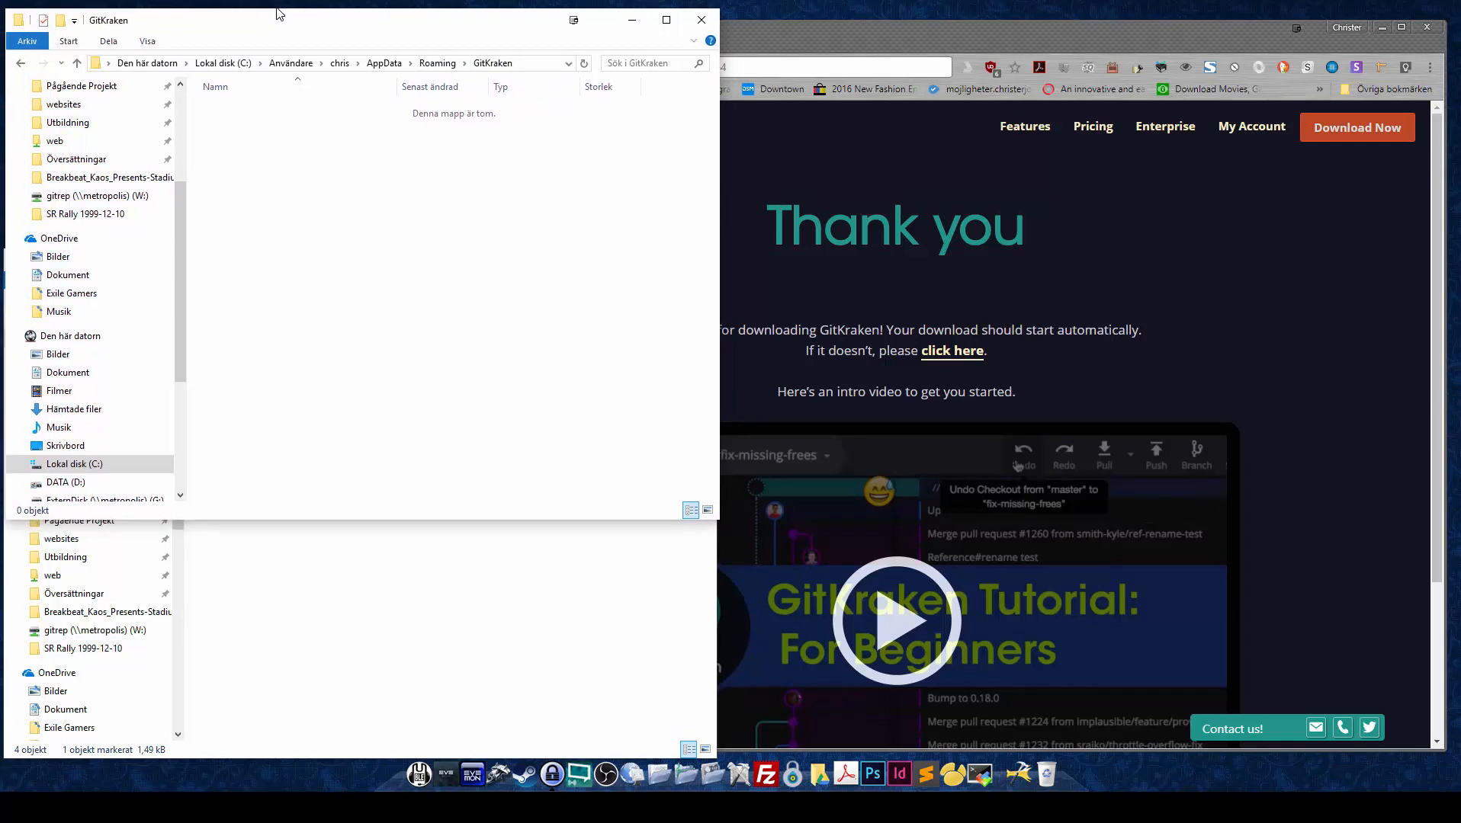
{"action": "mouse_move", "coordinate": [359, 205]}
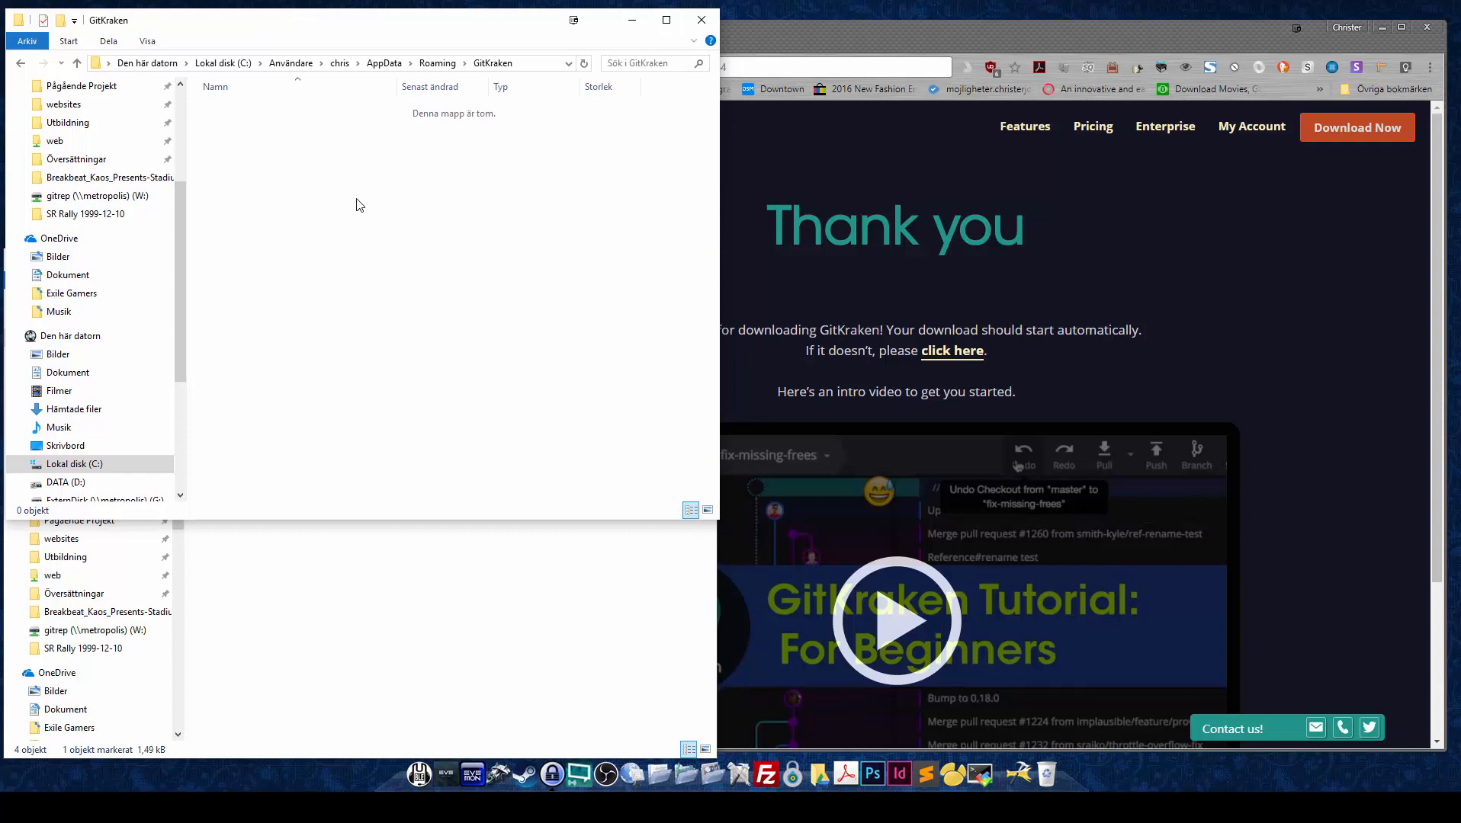
{"action": "mouse_move", "coordinate": [599, 404]}
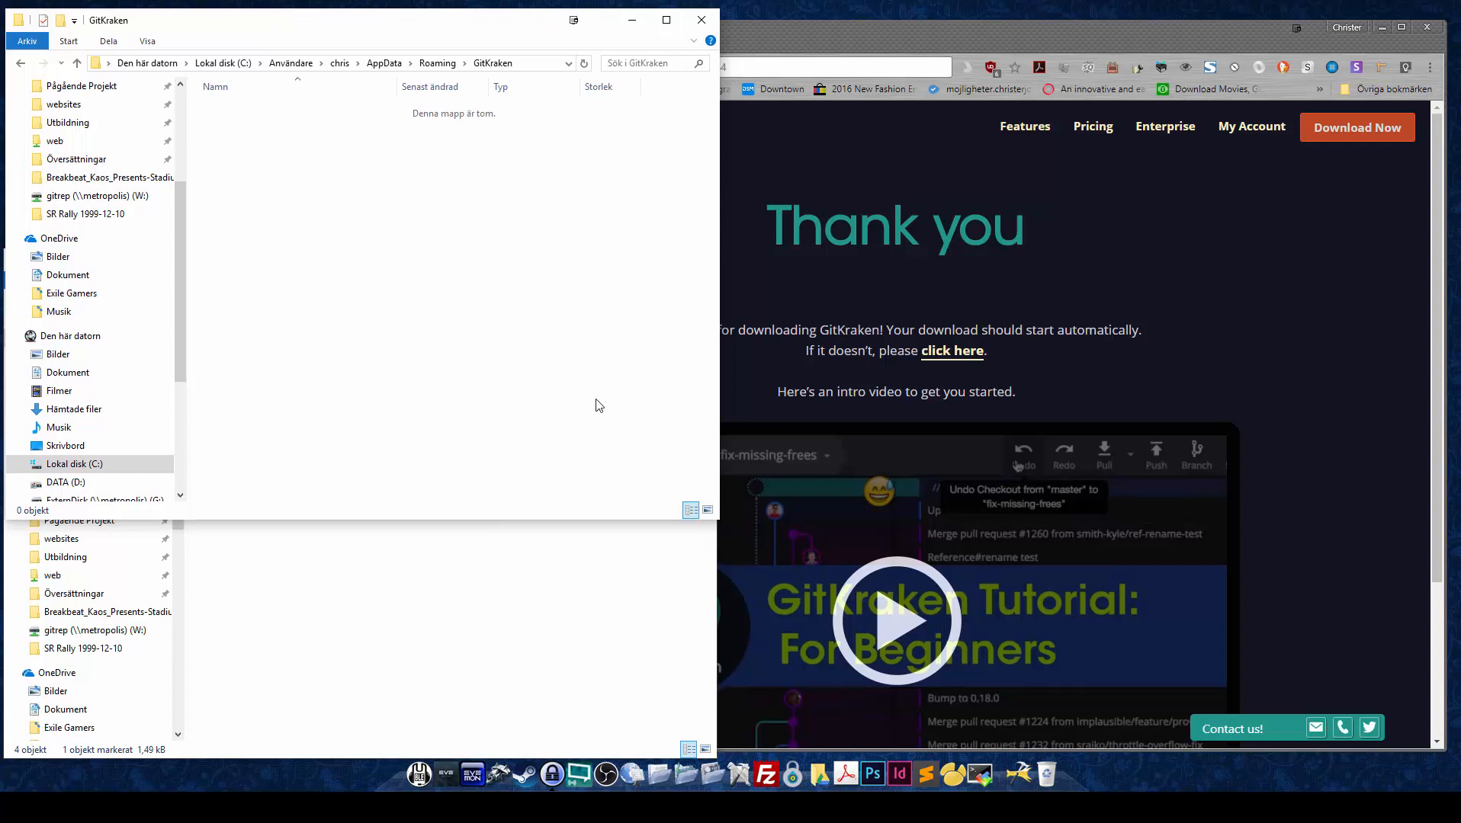
{"action": "mouse_move", "coordinate": [369, 244]}
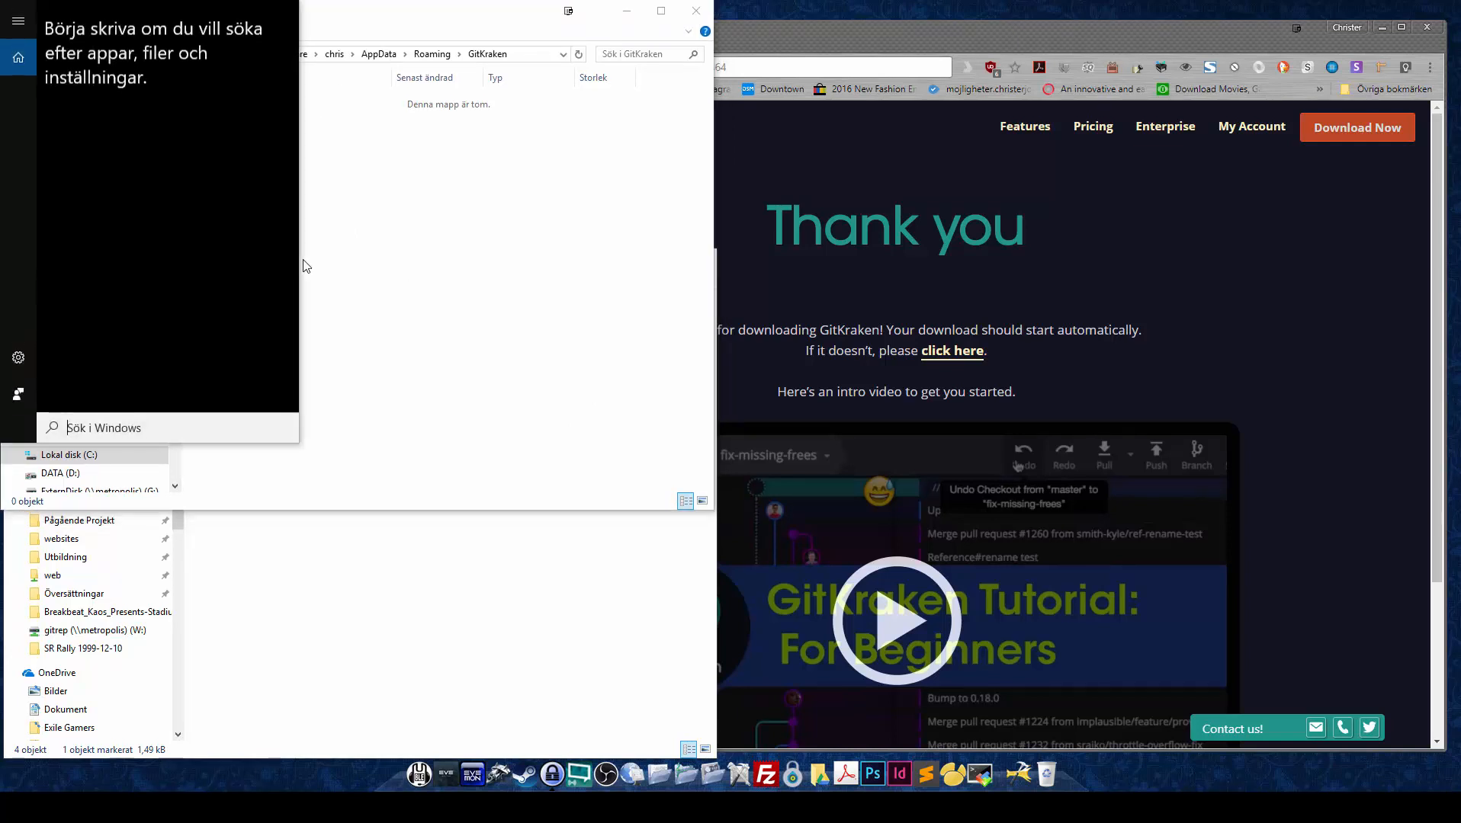
Step: Search Windows for 'gitkraken' and run the GitKraken best match from its context menu
{"action": "type", "text": "gitkraken"}
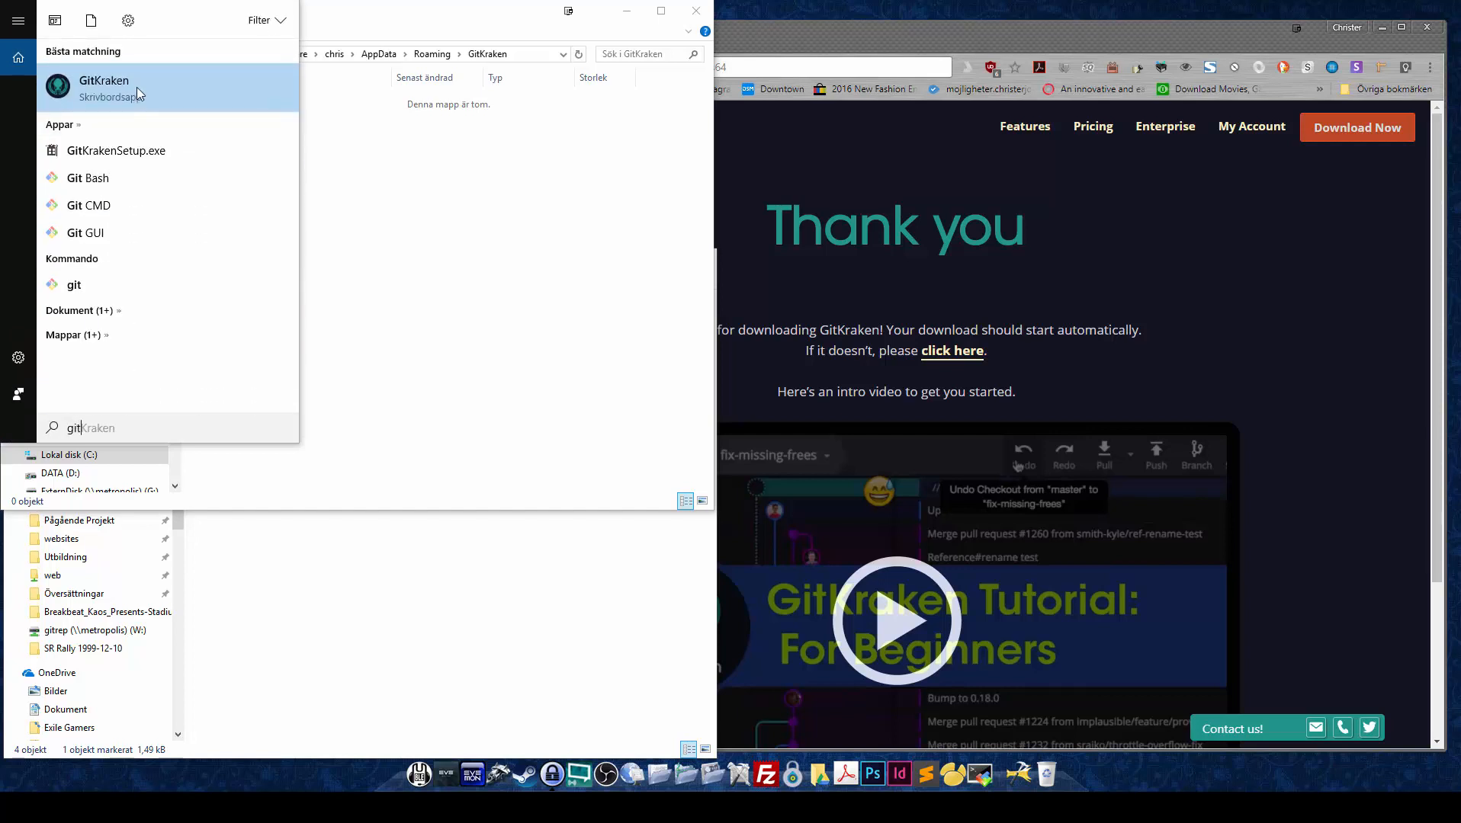
{"action": "right_click", "coordinate": [104, 88]}
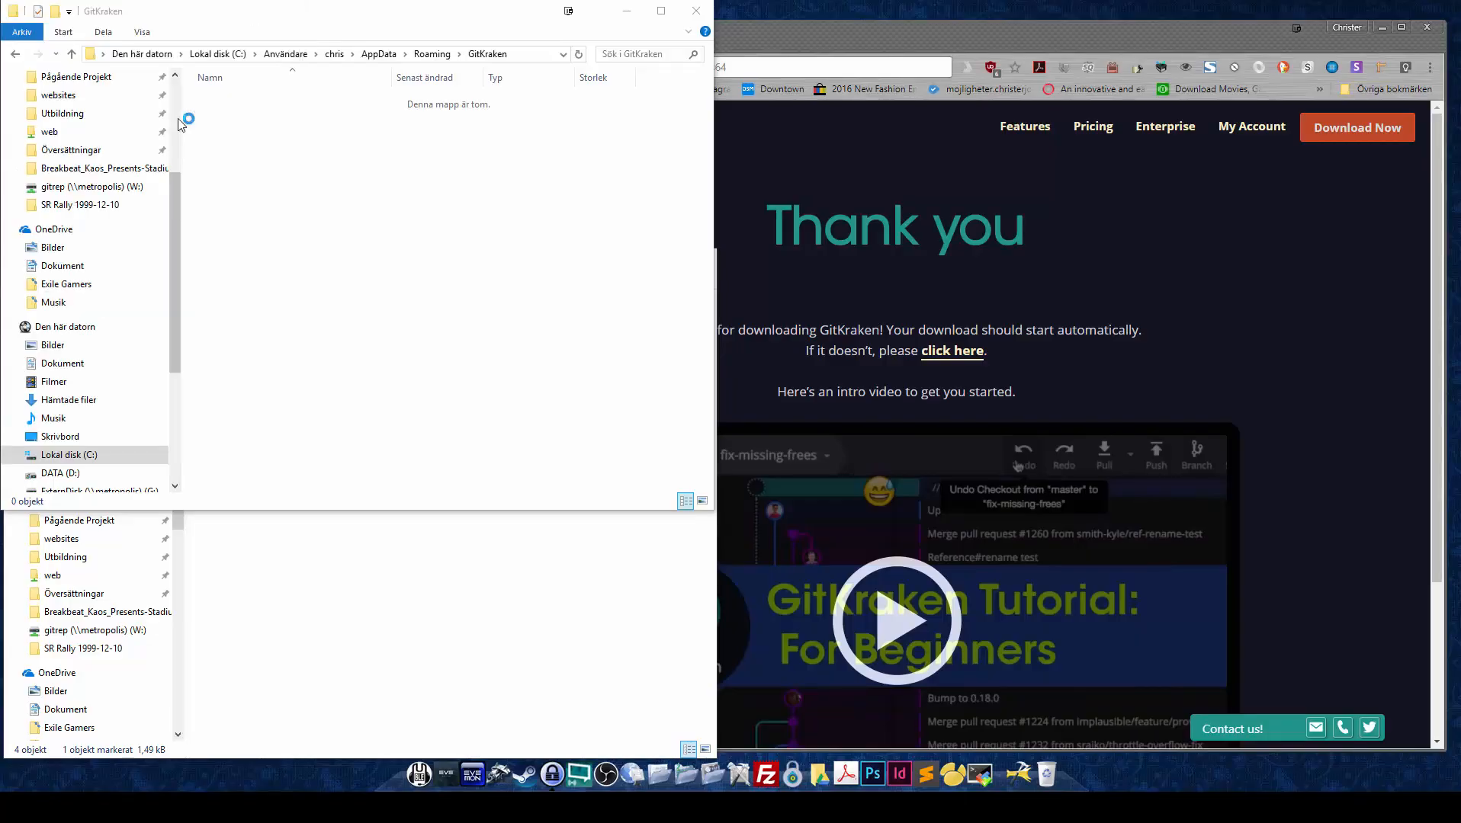
{"action": "mouse_move", "coordinate": [596, 387]}
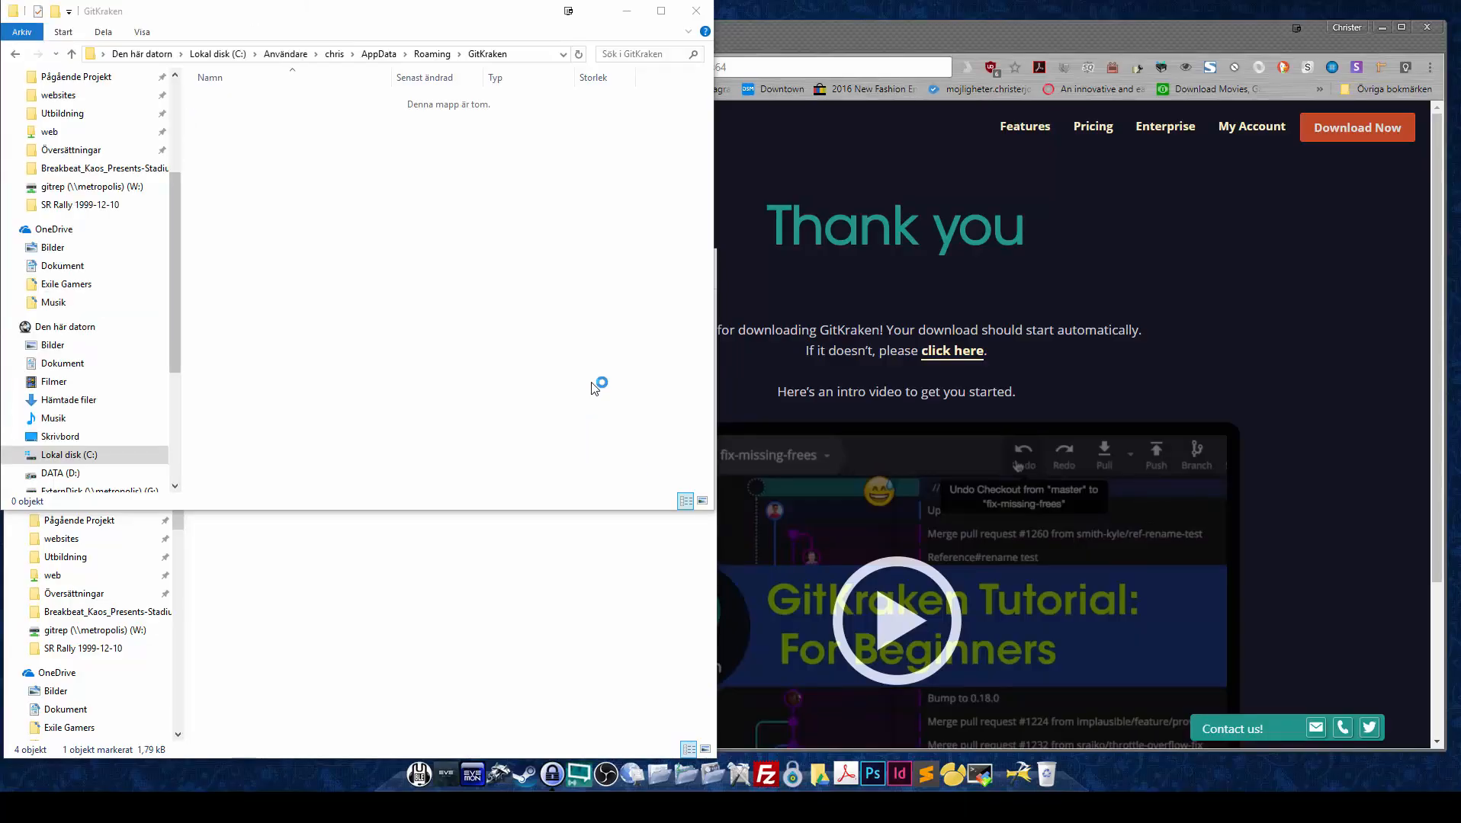
{"action": "mouse_move", "coordinate": [604, 286]}
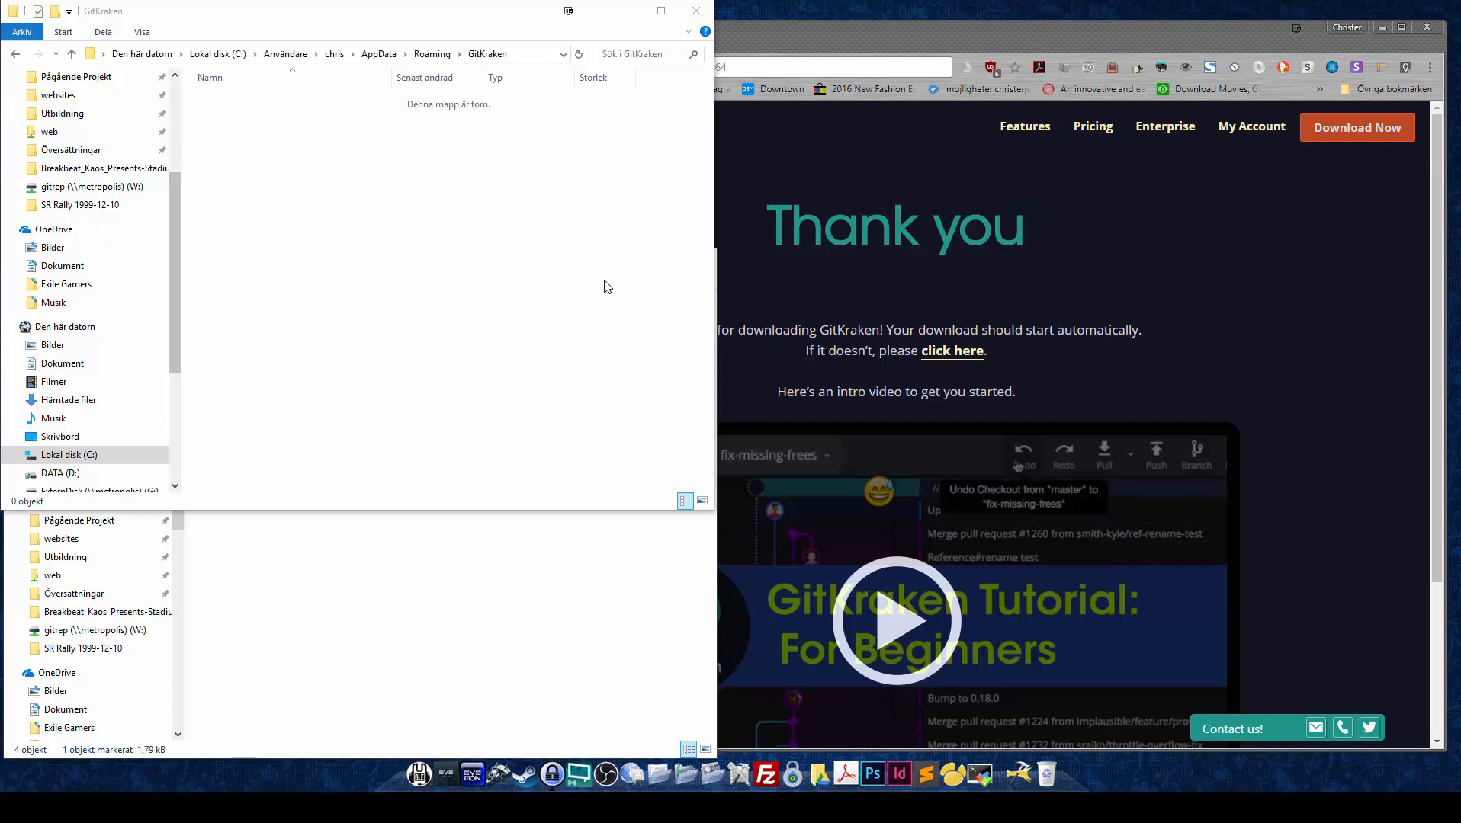
{"action": "mouse_move", "coordinate": [580, 306]}
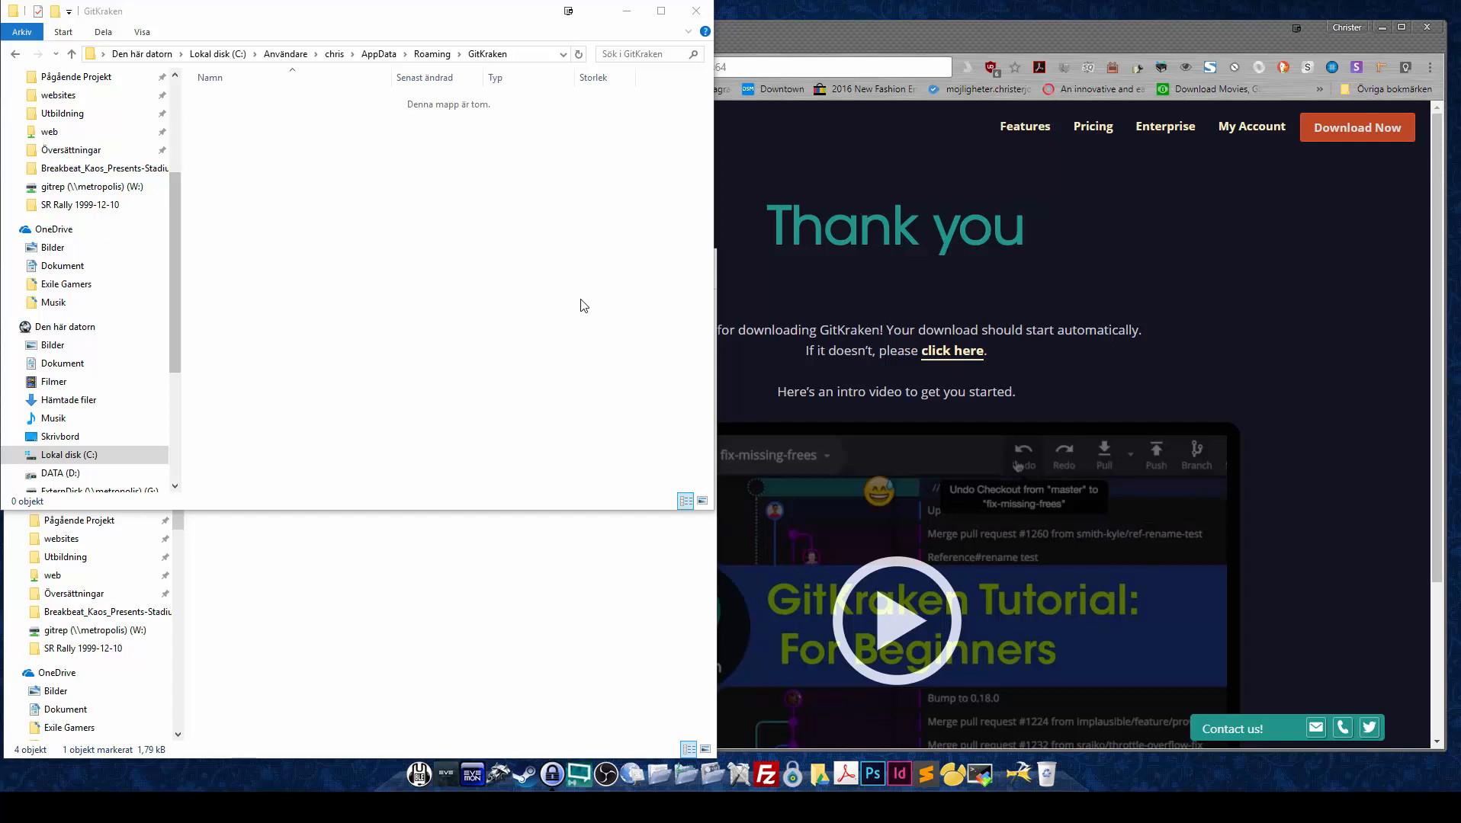
{"action": "mouse_move", "coordinate": [500, 579]}
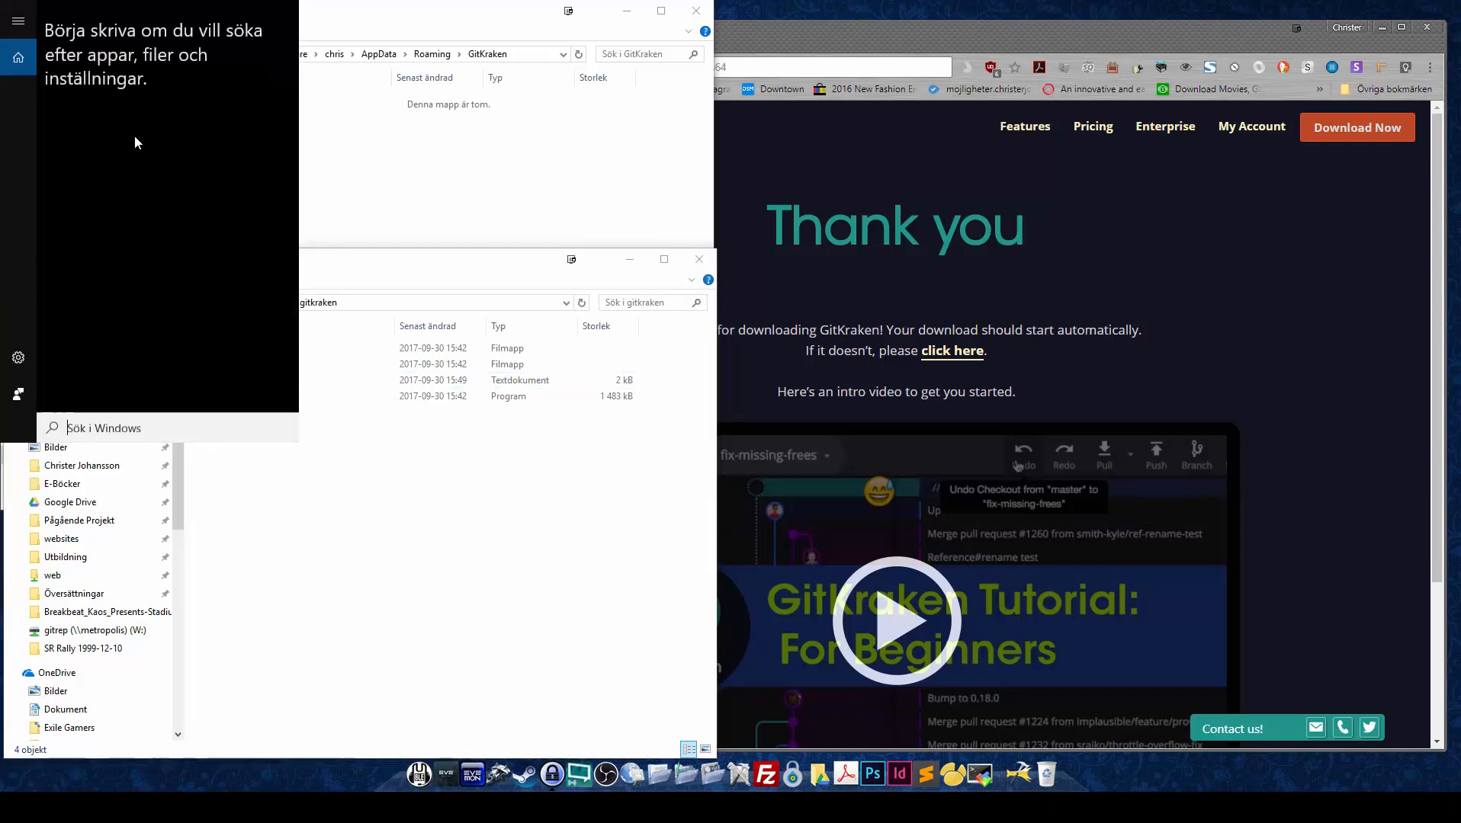
Step: Search Windows for 'git' and launch GitKraken from the results again
{"action": "type", "text": "git"}
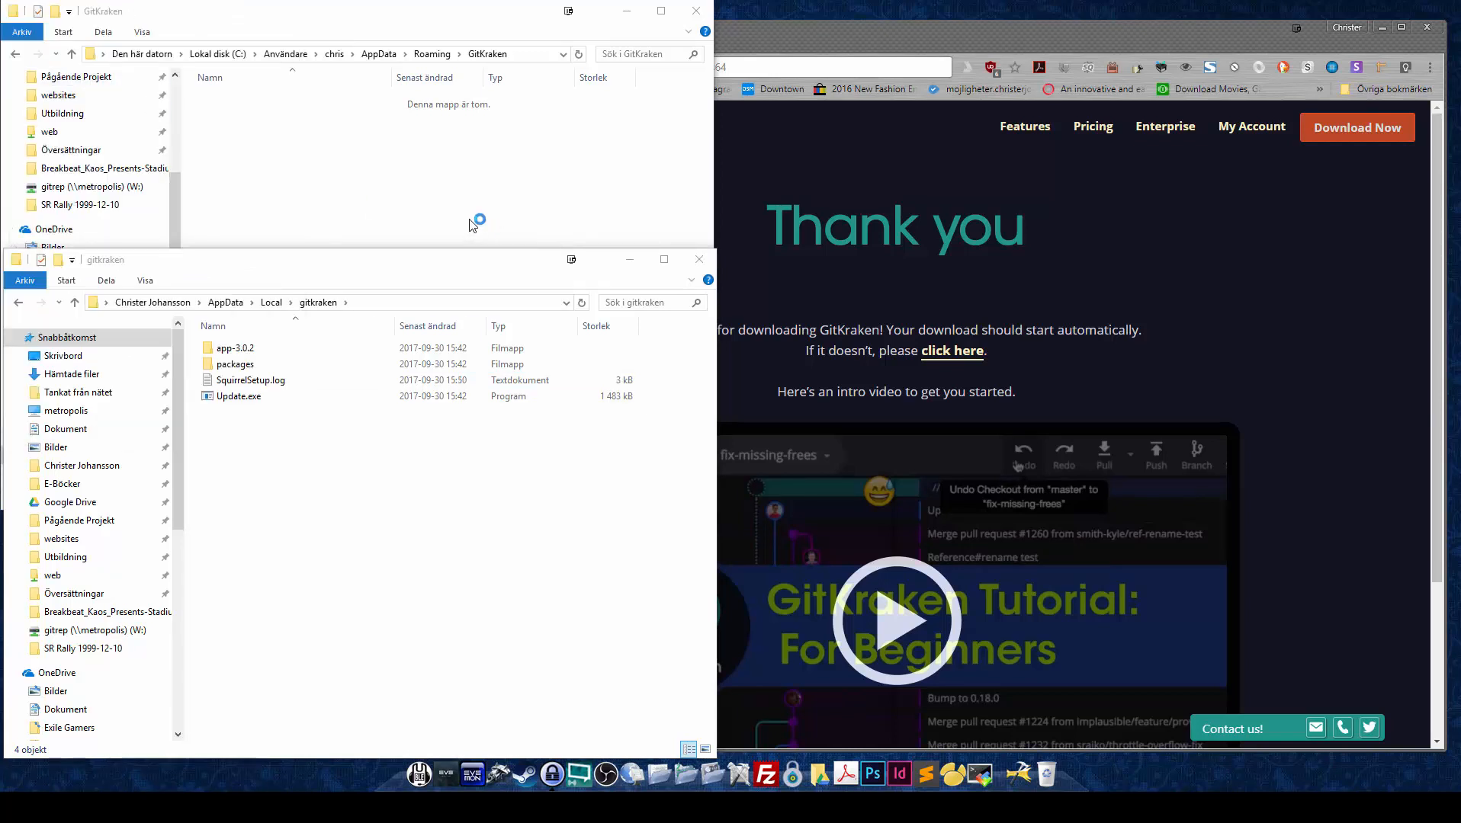
{"action": "mouse_move", "coordinate": [500, 243]}
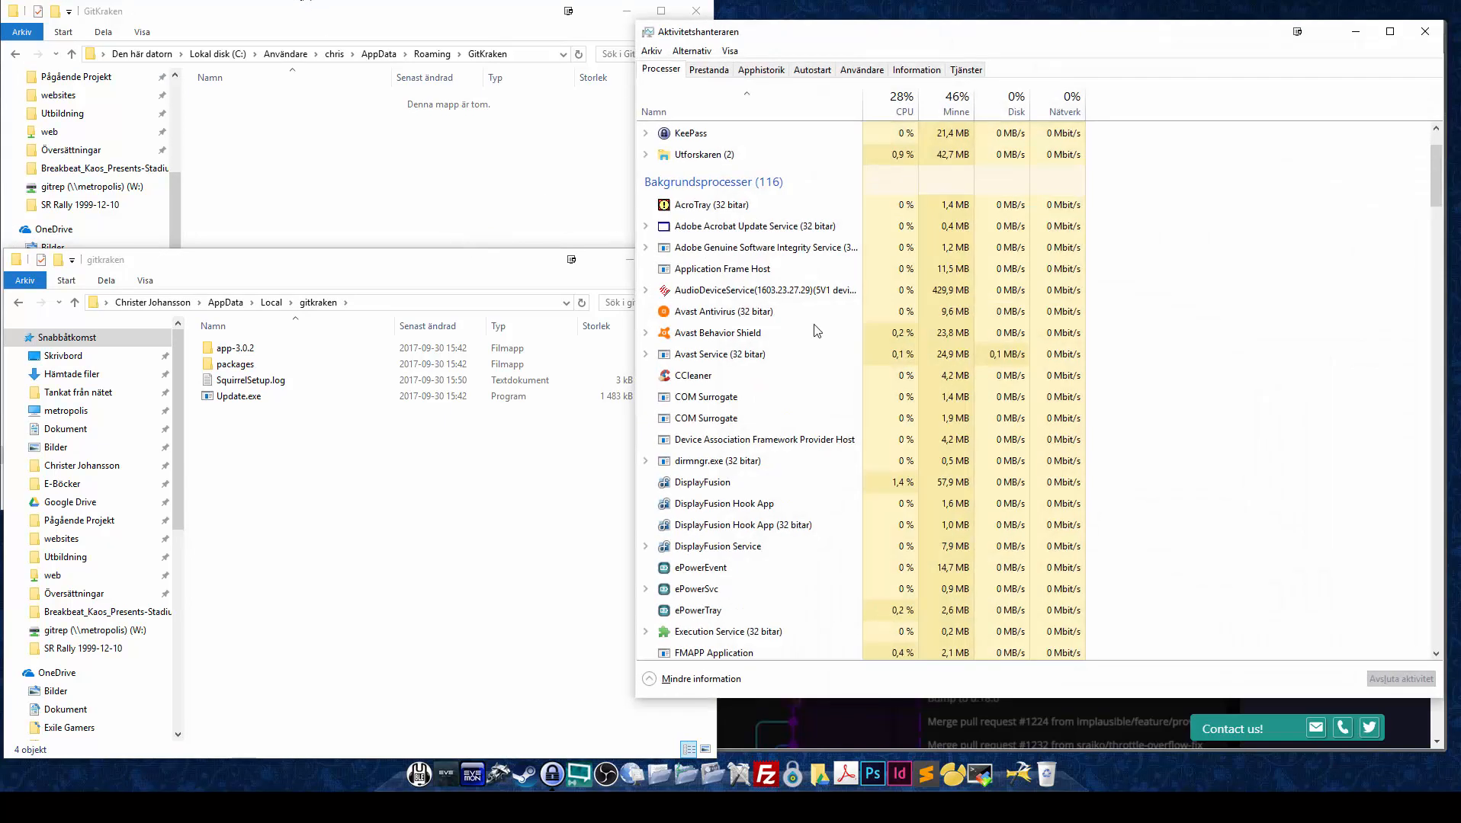
Step: Scroll Task Manager's Processes tab to the GitKraken background processes and select them
{"action": "scroll", "scroll_direction": "down", "scroll_amount": 3}
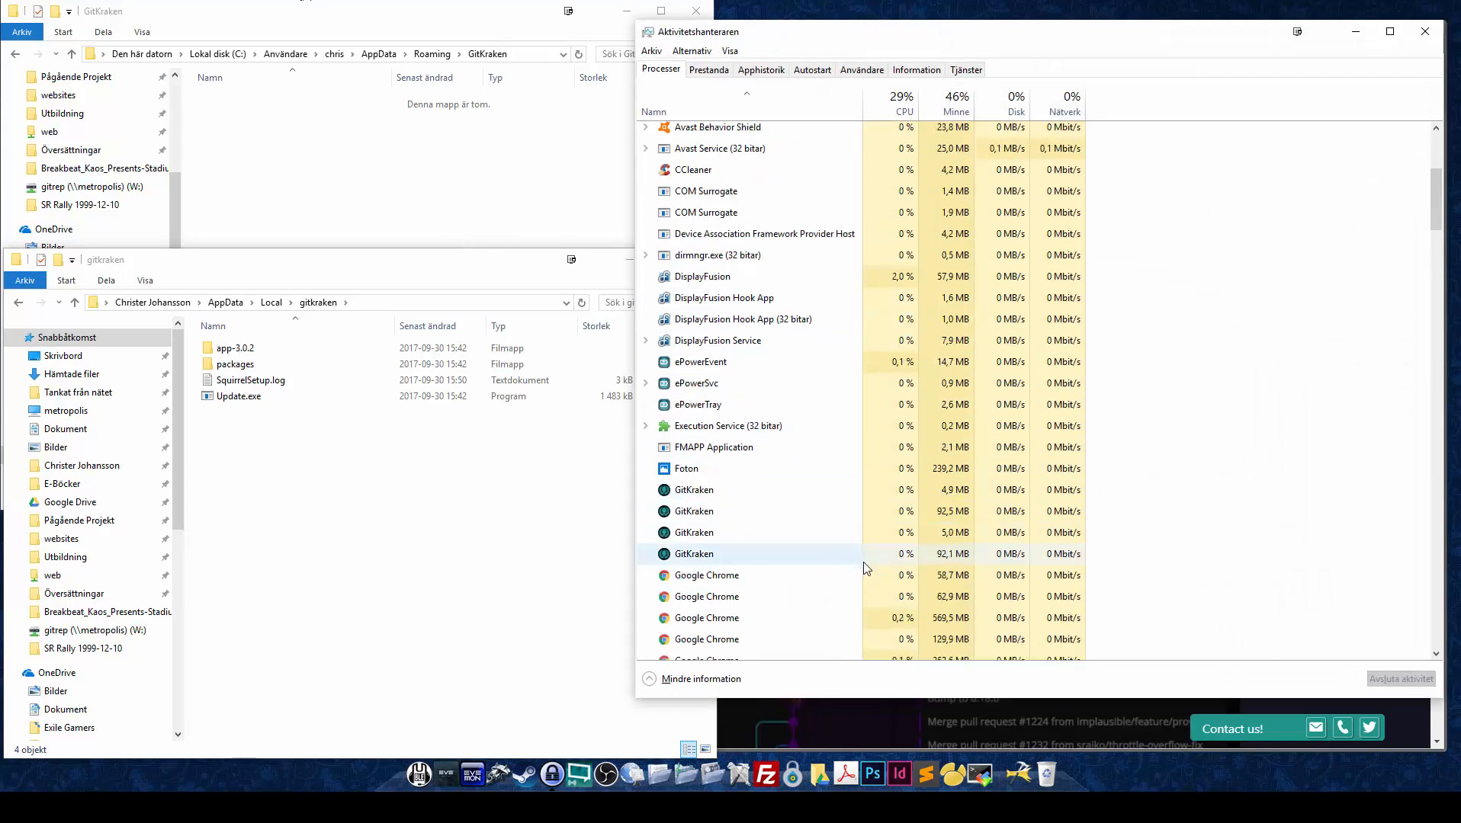
{"action": "left_click", "coordinate": [687, 469]}
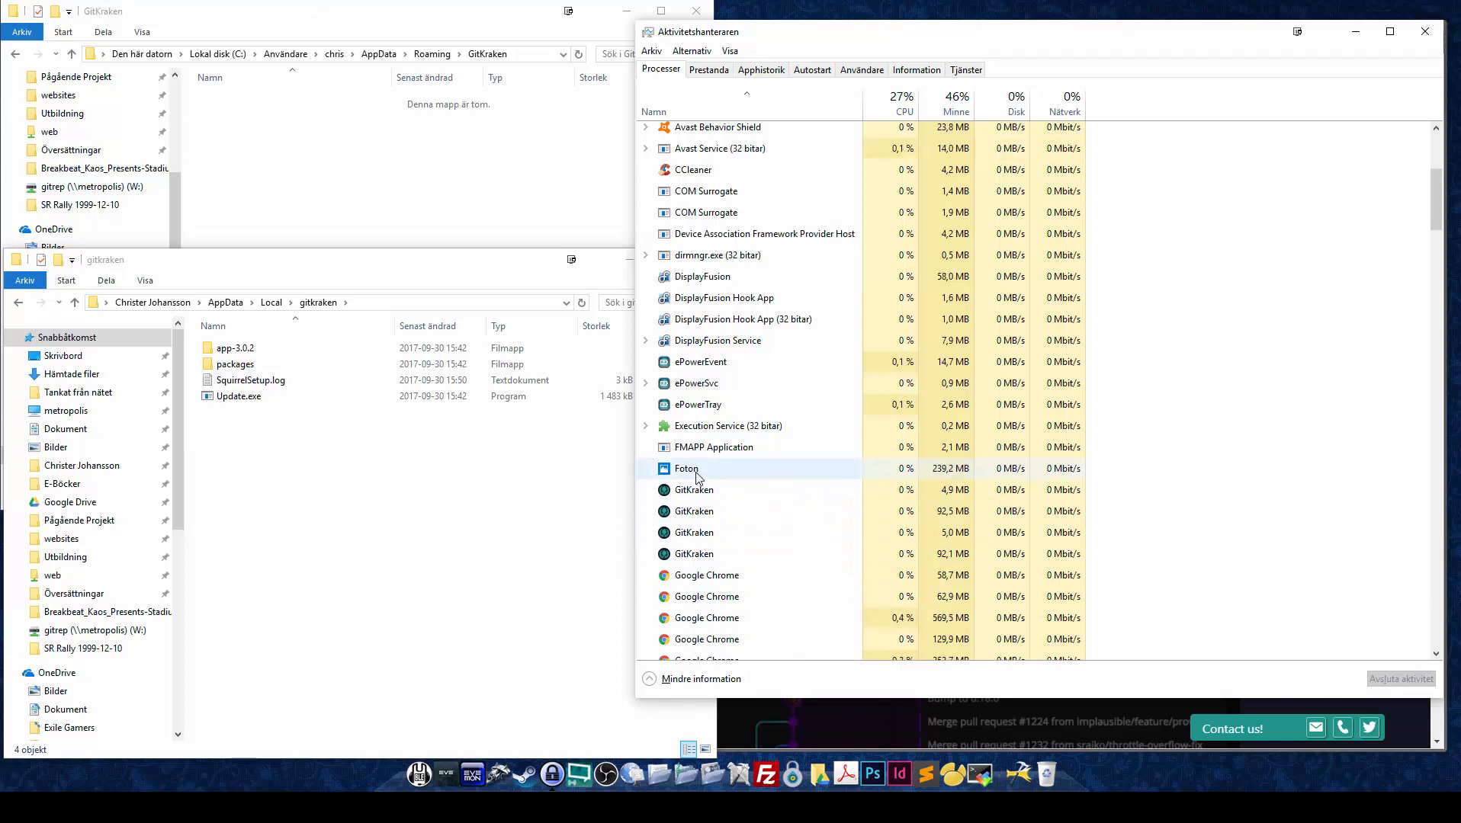
{"action": "left_click", "coordinate": [694, 490]}
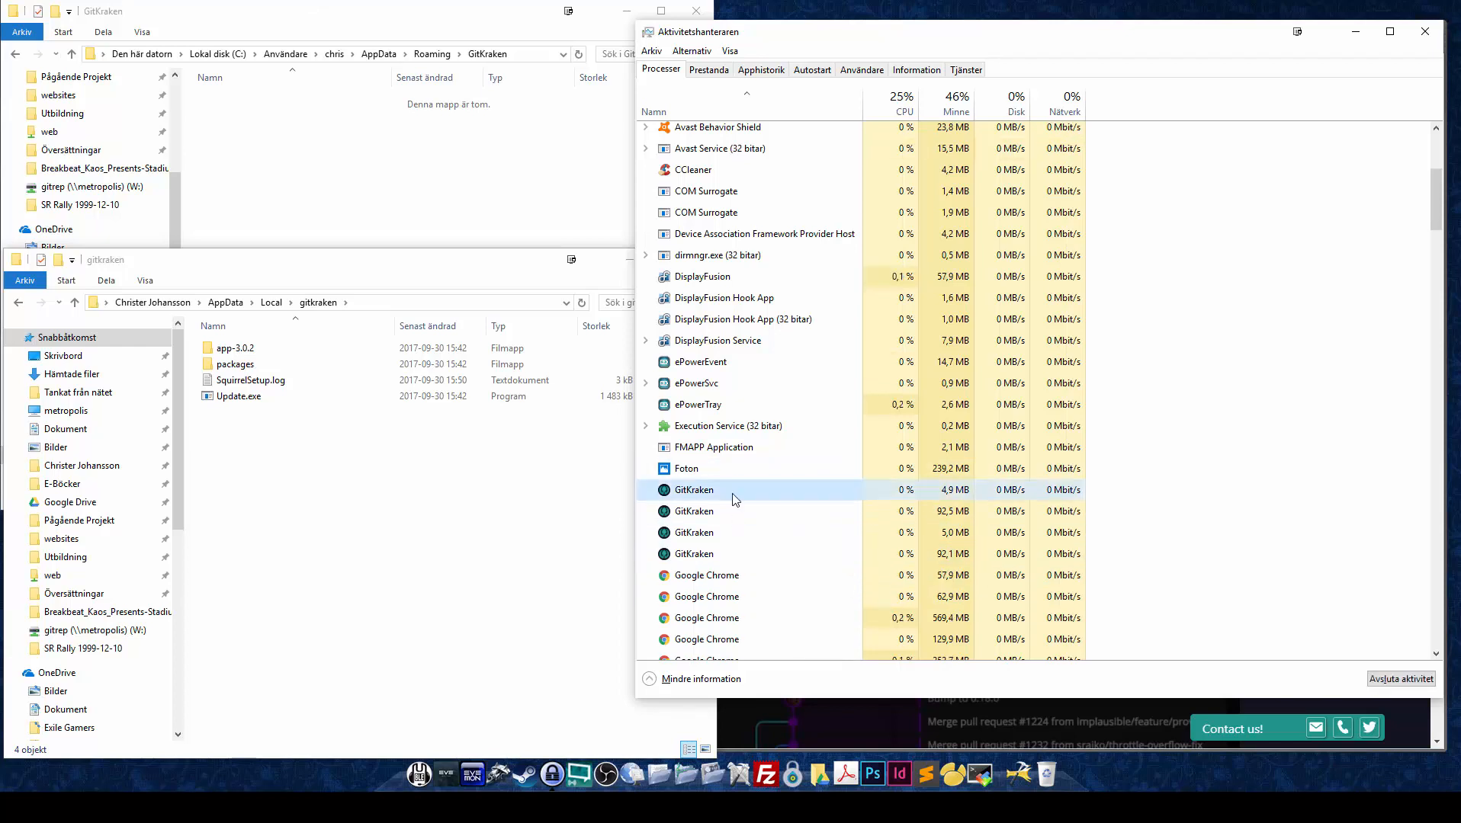
{"action": "left_click", "coordinate": [694, 512]}
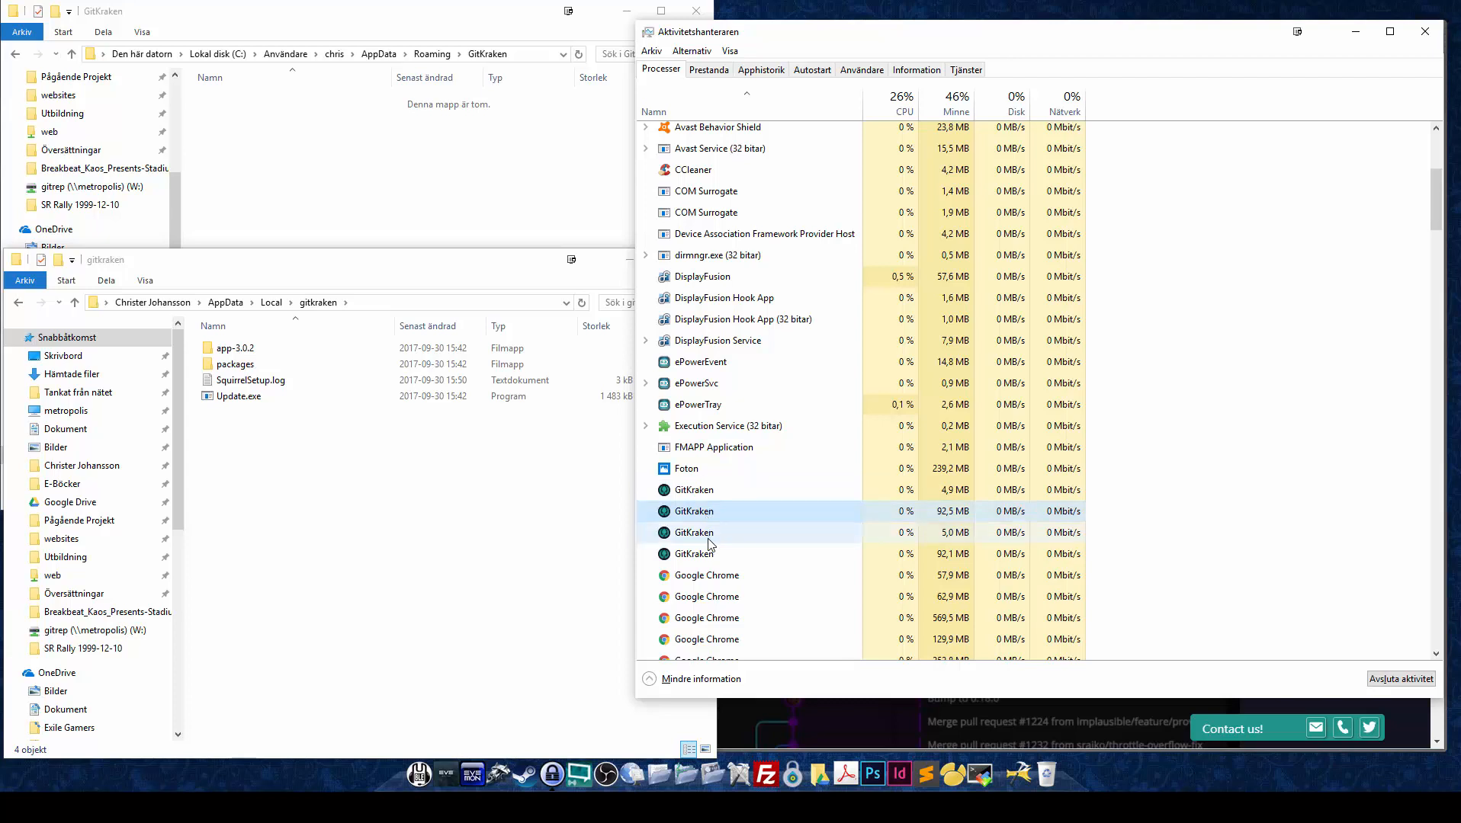
Step: Open the context menus of several GitKraken background processes
{"action": "right_click", "coordinate": [693, 554]}
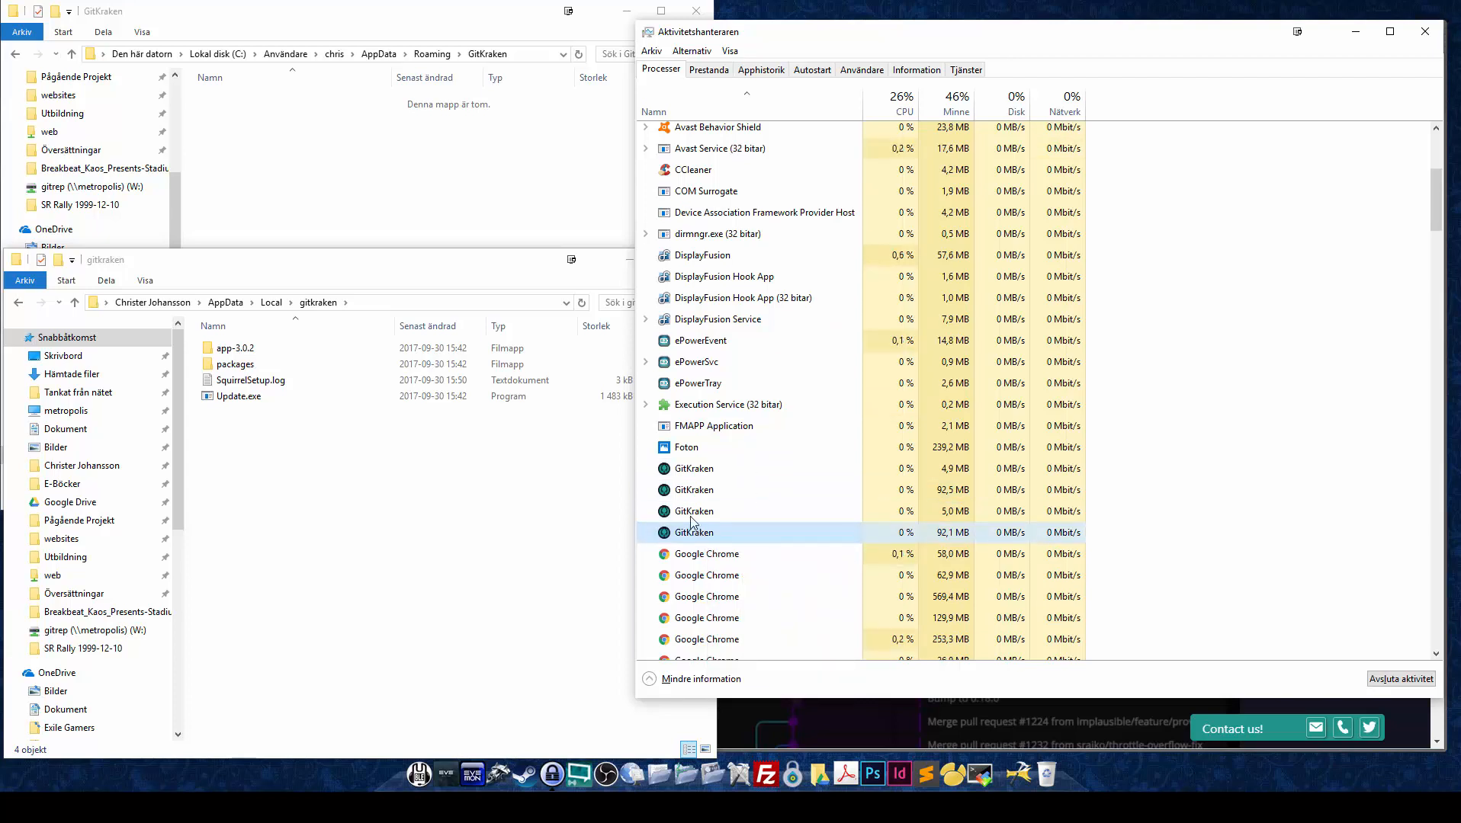
{"action": "right_click", "coordinate": [693, 469]}
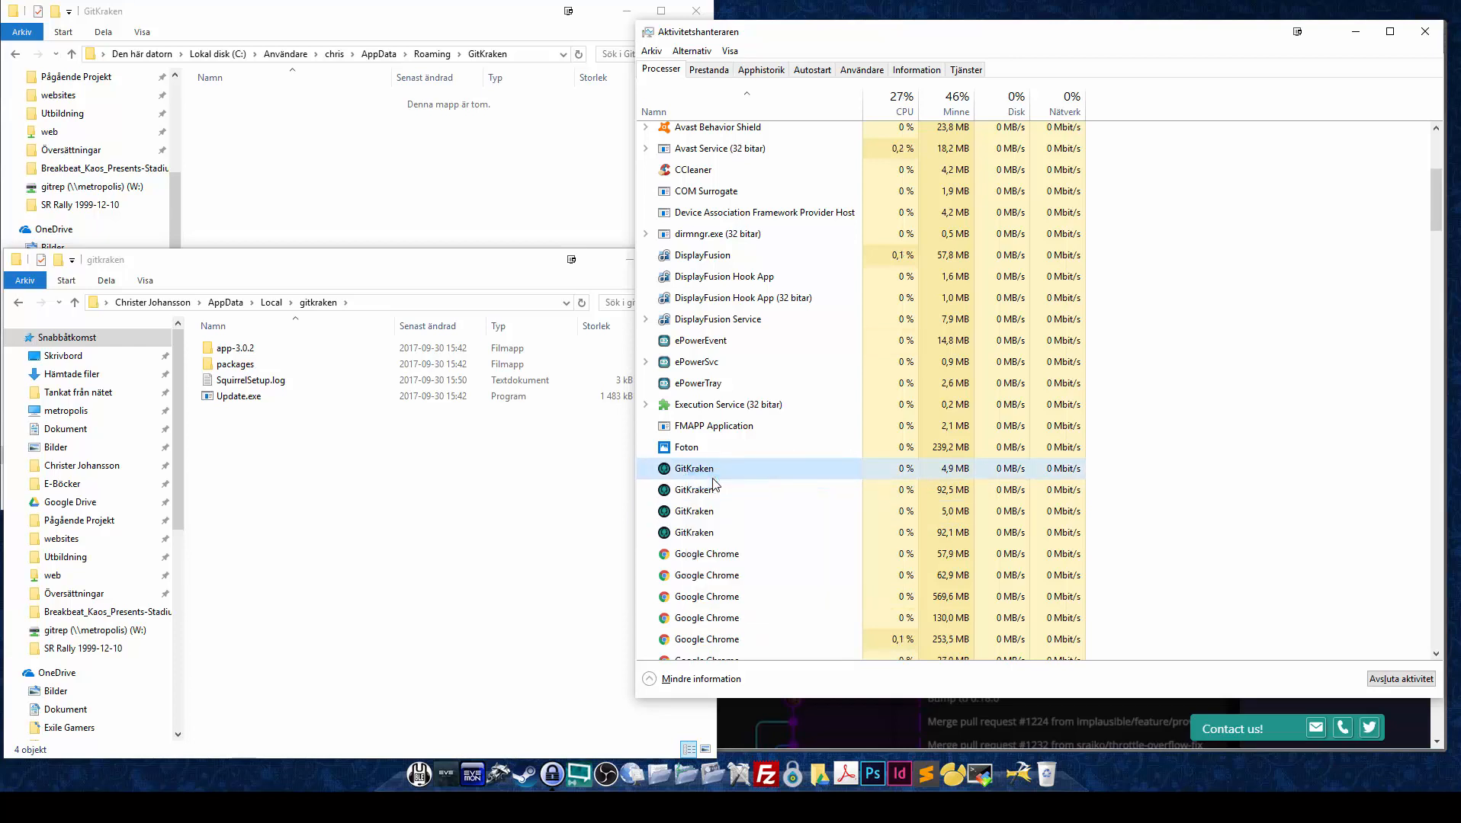
{"action": "right_click", "coordinate": [693, 490]}
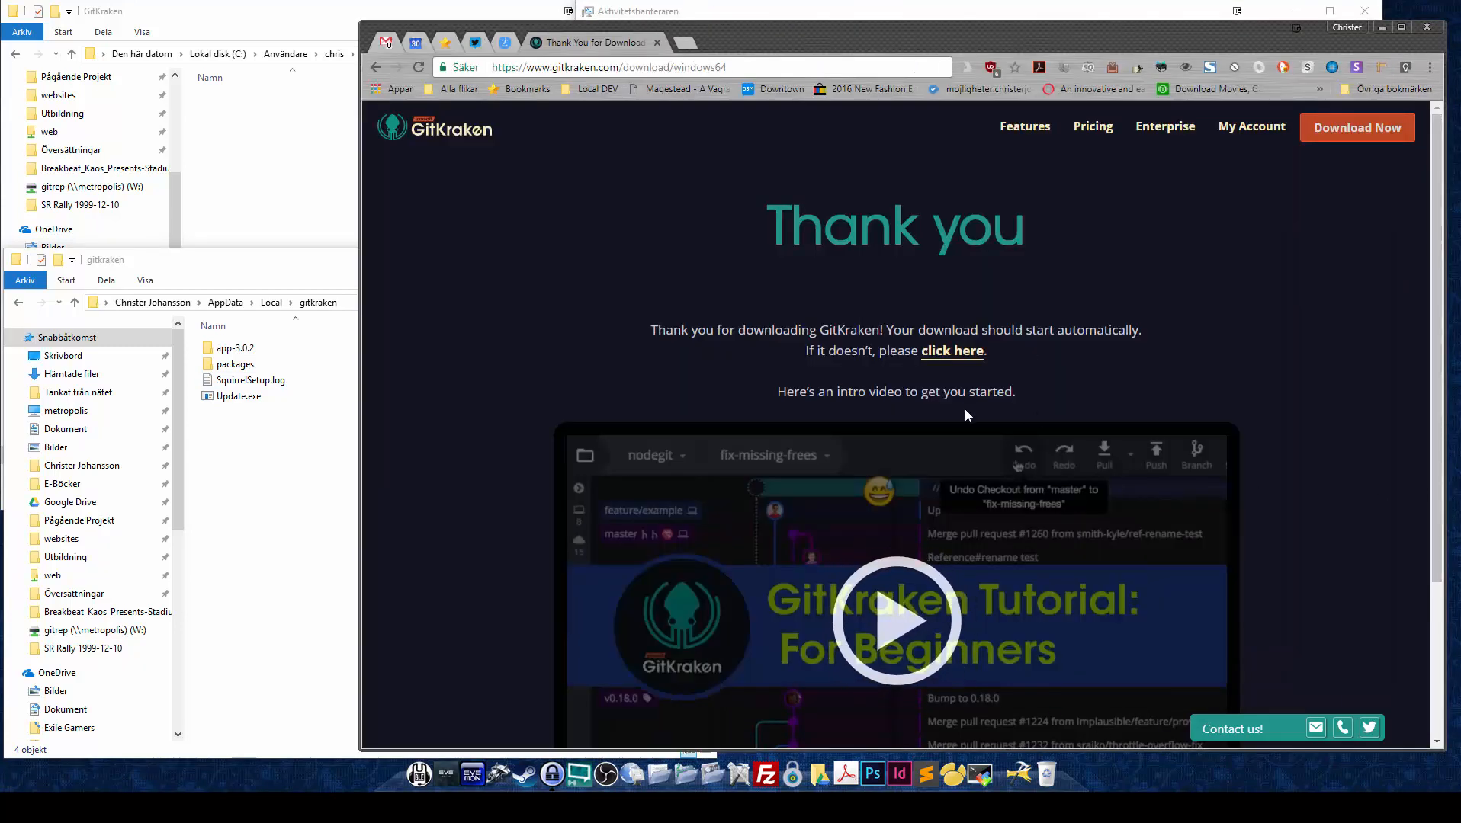
Step: Scroll the Local gitkraken folder and open app-3.0.2 to show gitkraken.exe and its files
{"action": "scroll", "scroll_direction": "down", "scroll_amount": 3}
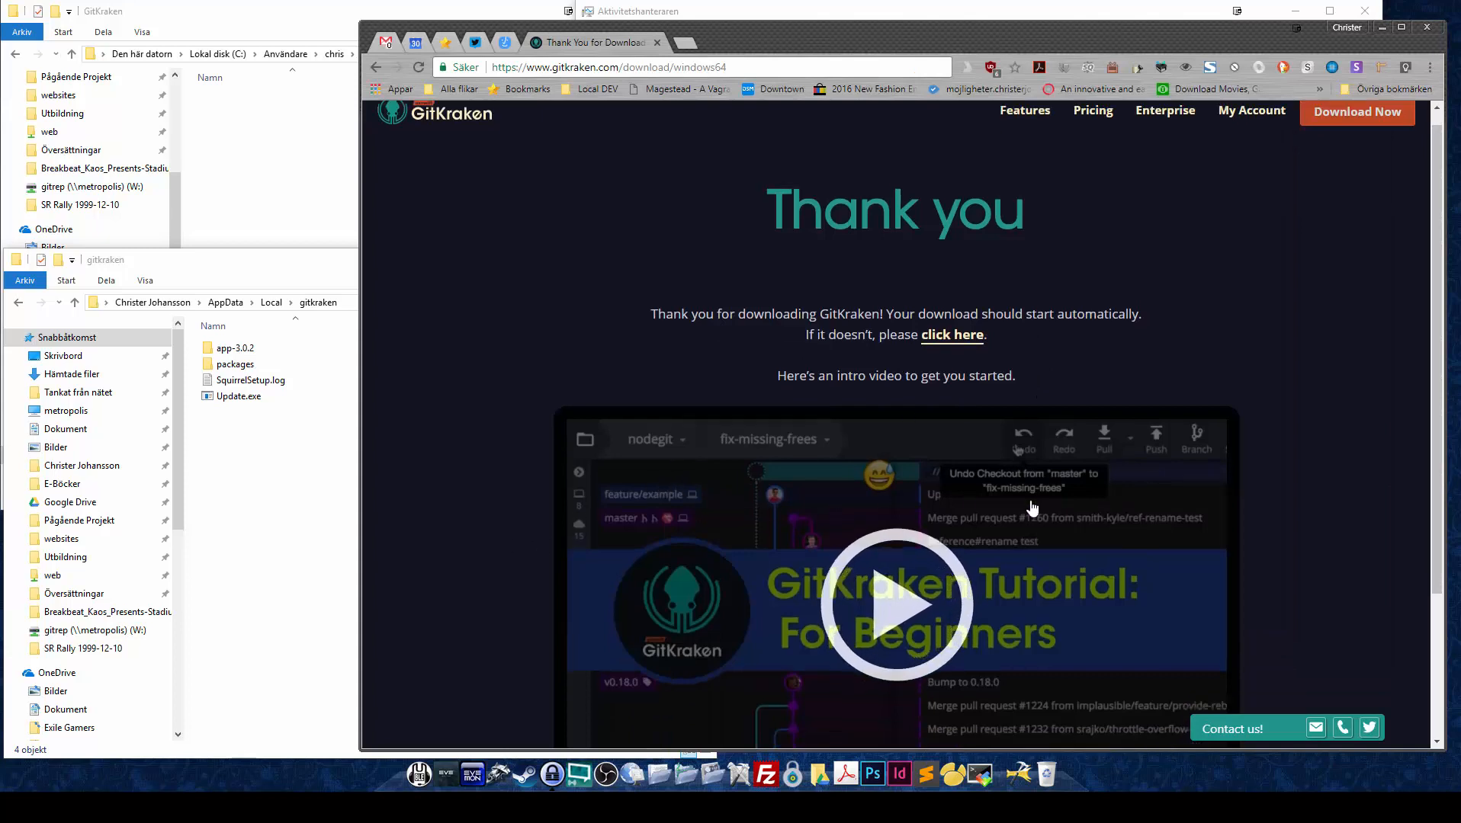
{"action": "scroll", "scroll_direction": "down", "scroll_amount": 3}
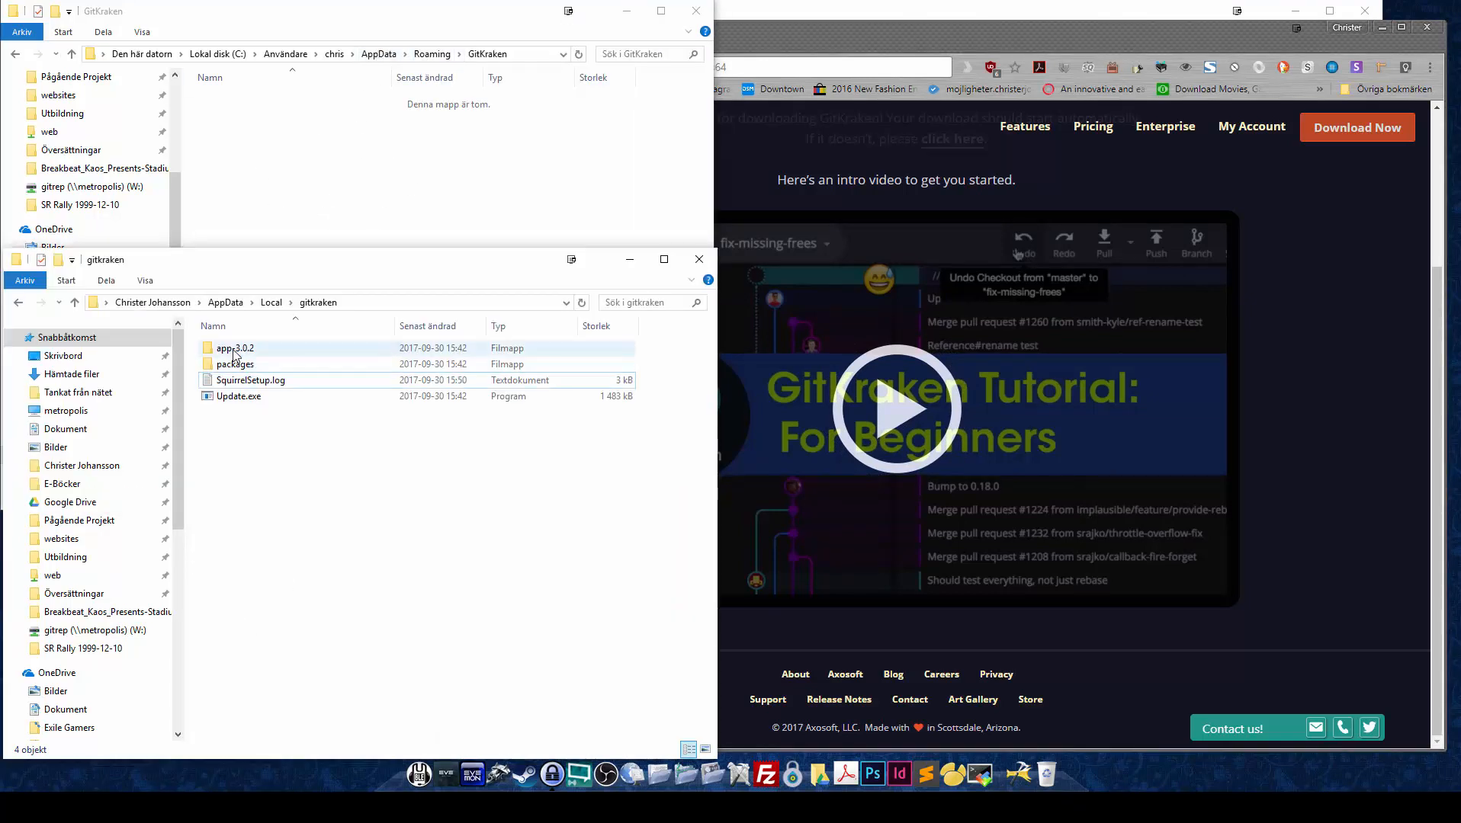
{"action": "double_click", "coordinate": [235, 348]}
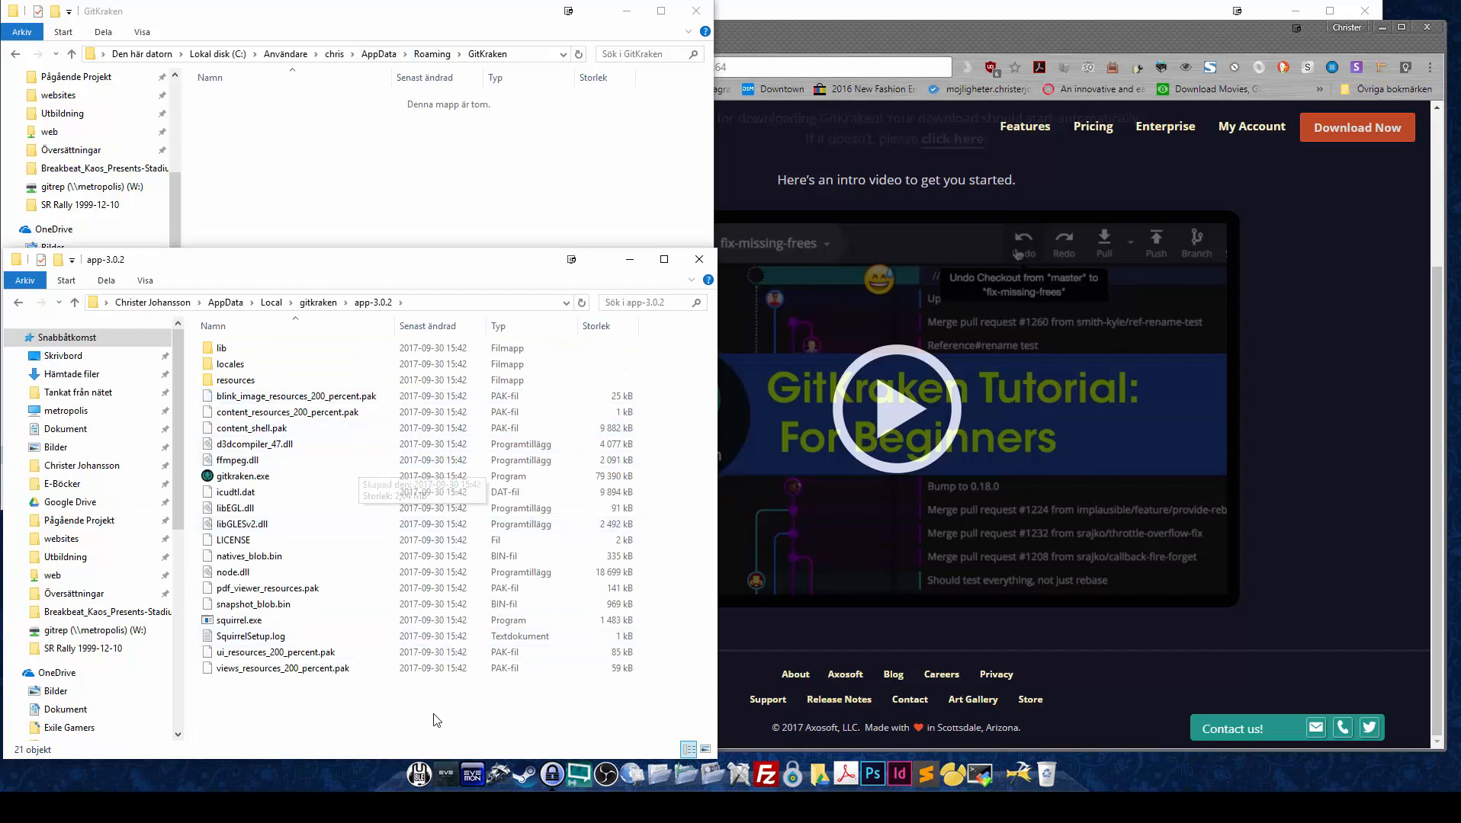